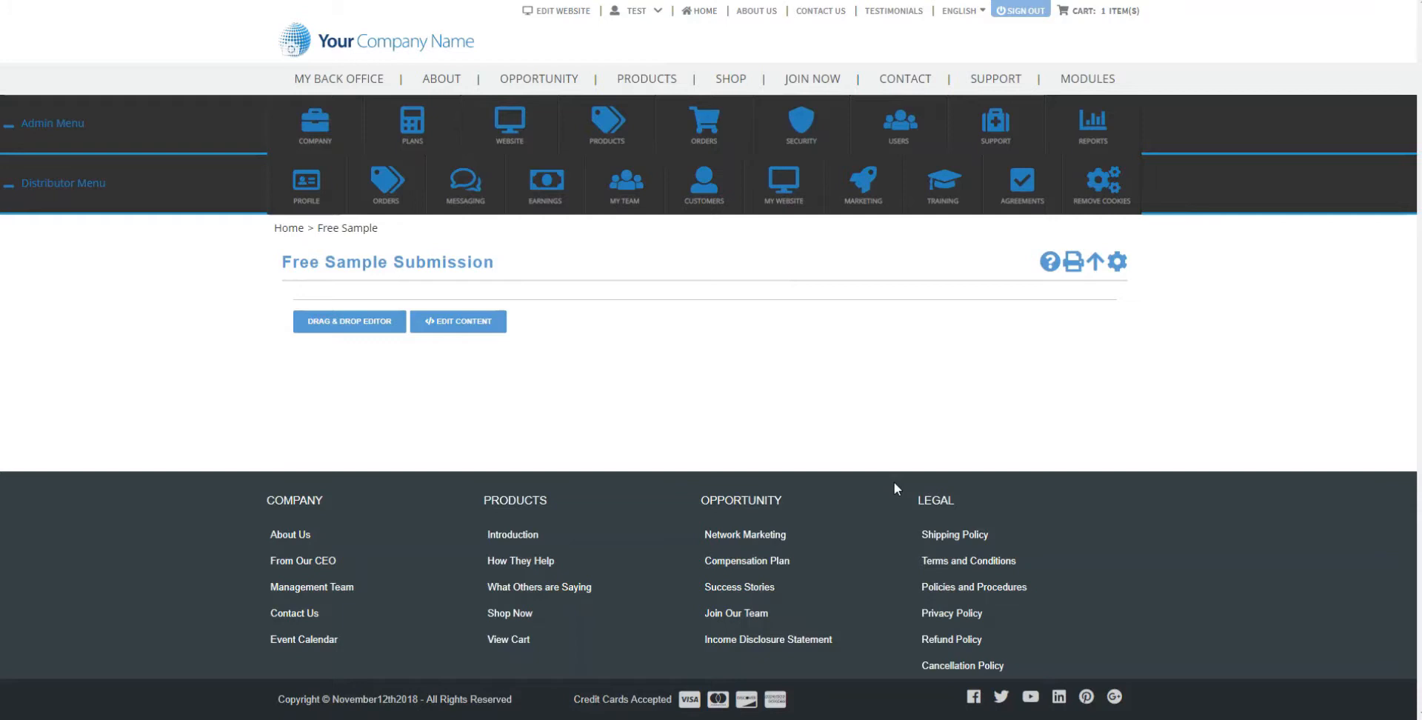
mouse_move(773, 393)
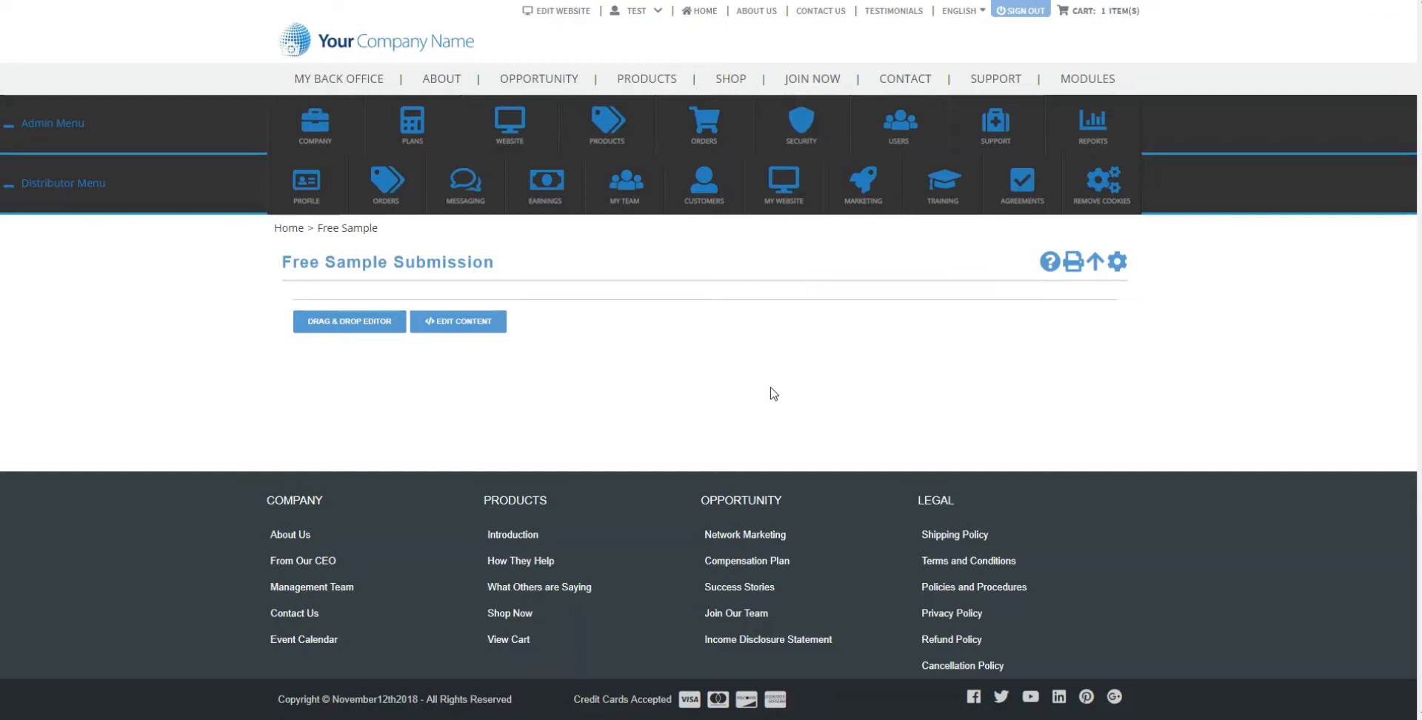
mouse_move(640, 372)
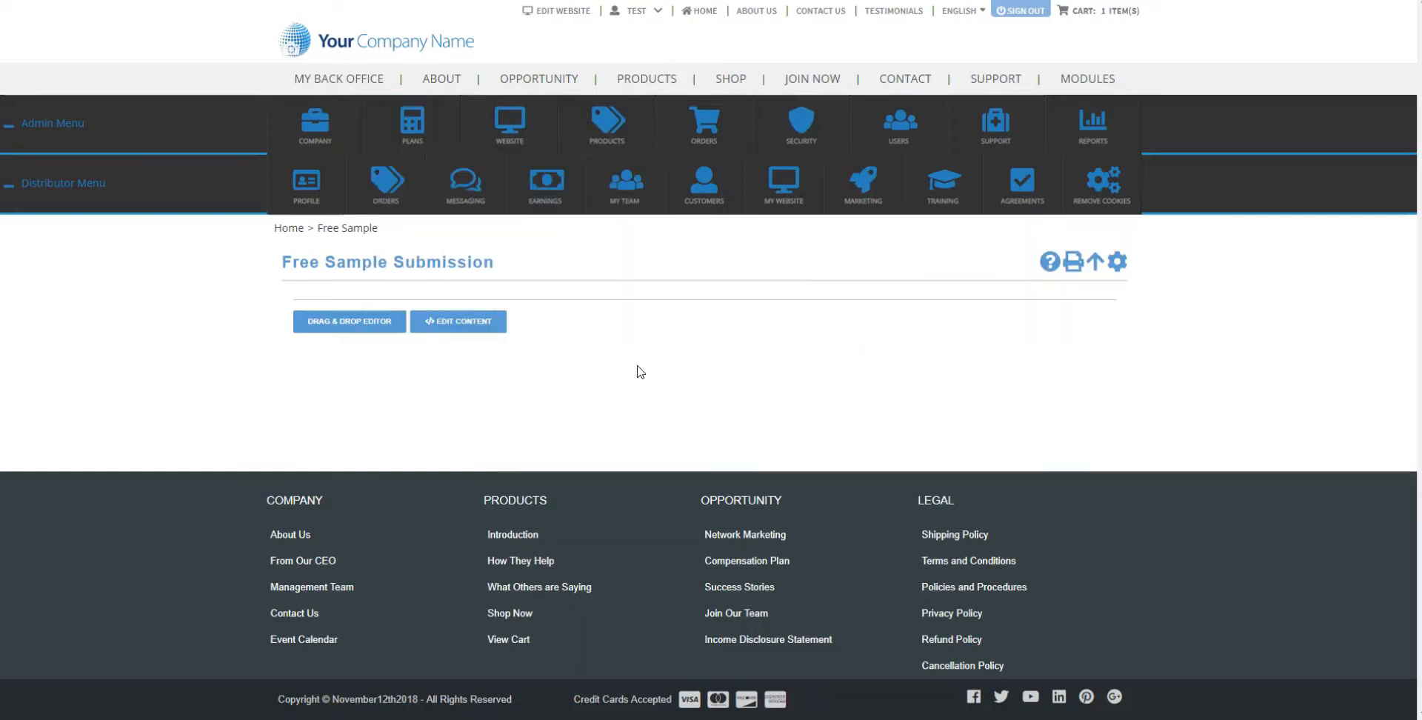
mouse_move(207, 356)
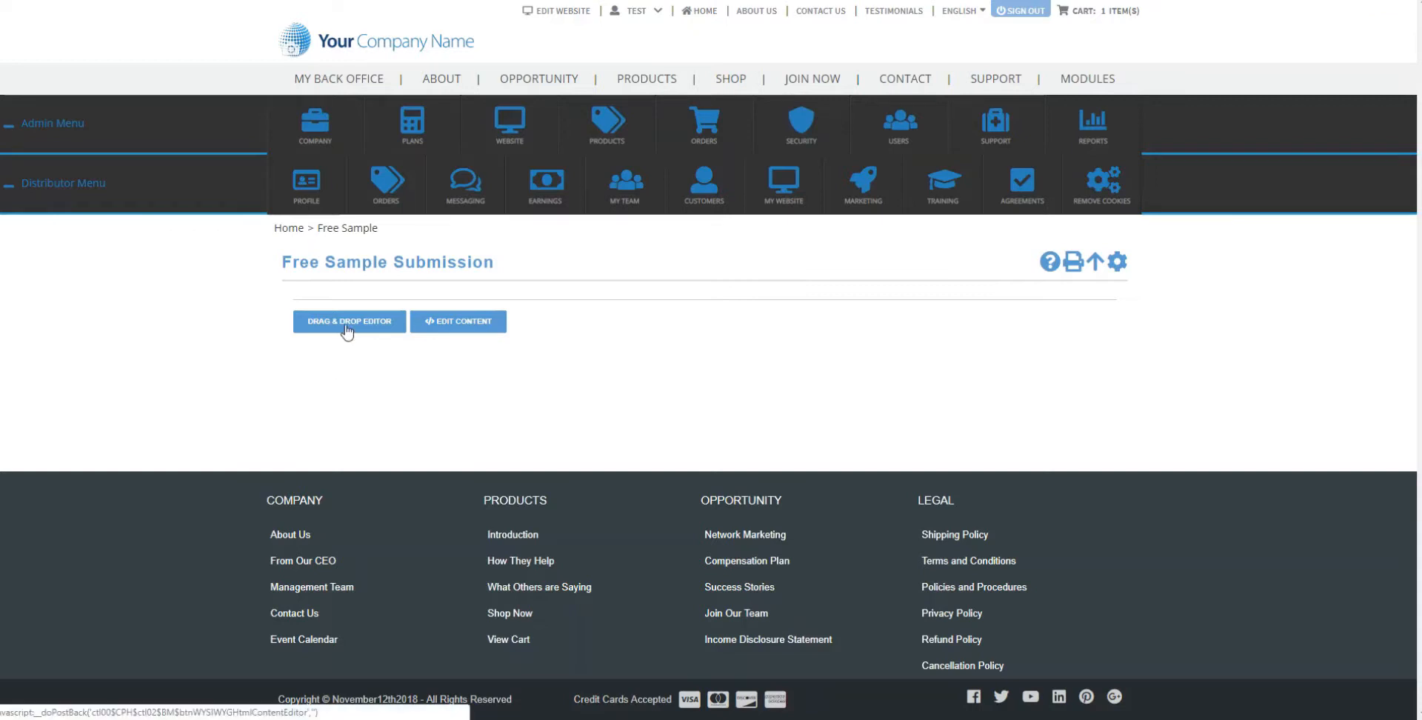
Step: Check out the Free Sample Submission page as version 1 in the drag-and-drop editor
click(350, 321)
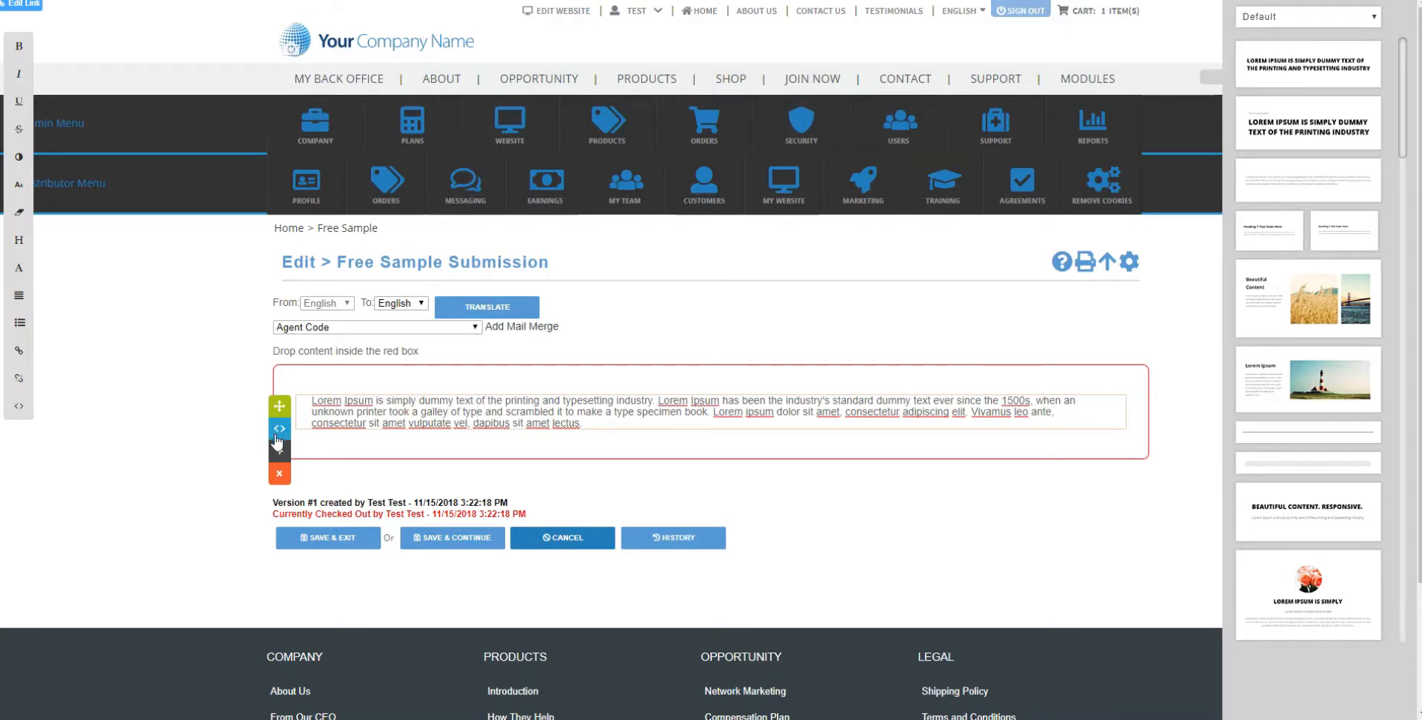
Step: Bring up the Lorem Ipsum text block's HTML source window via its code handle
click(278, 427)
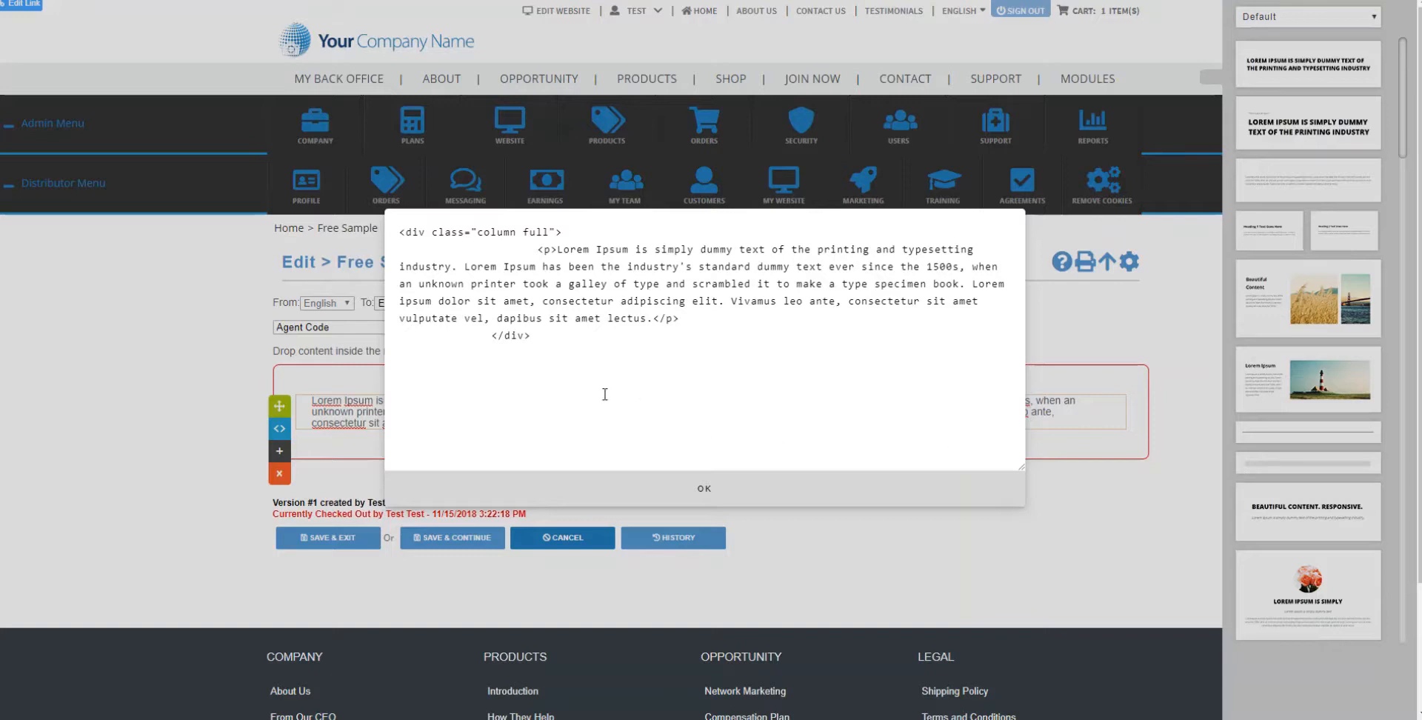
mouse_move(587, 348)
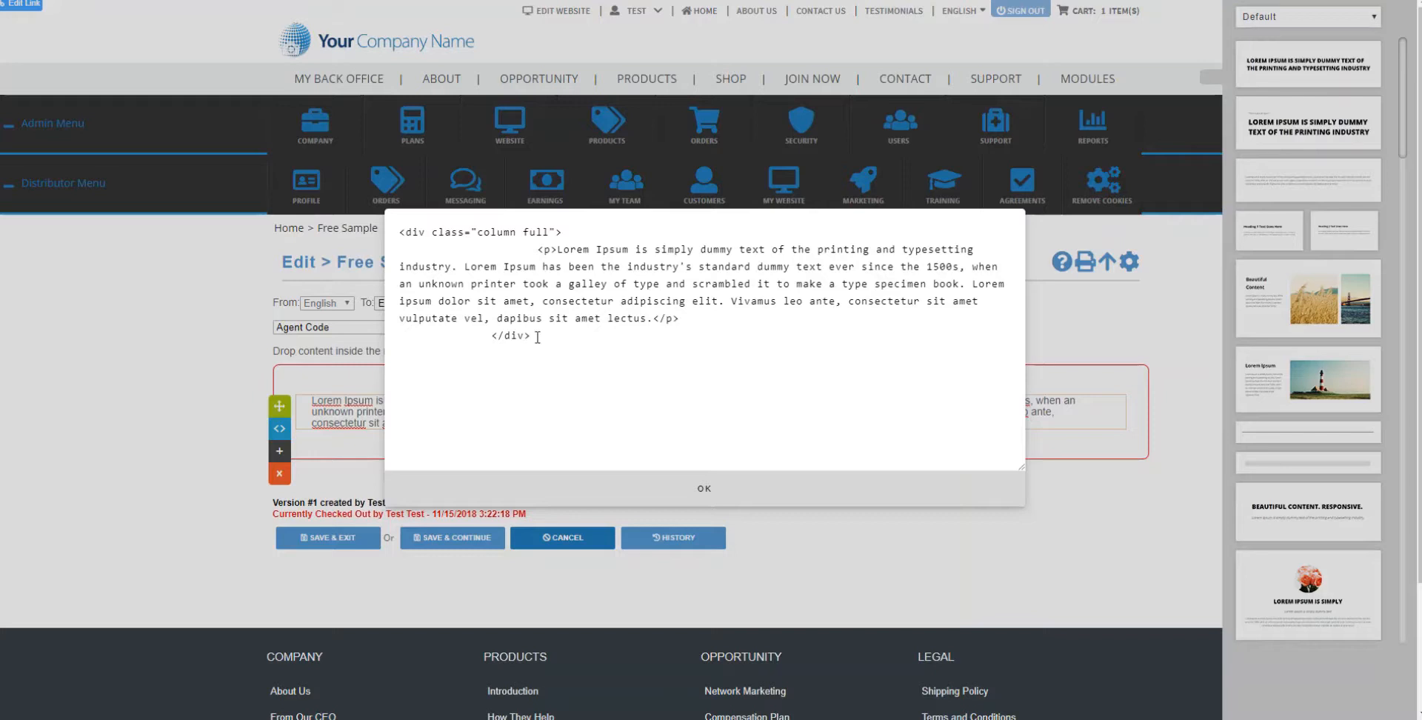
Step: Replace the block's HTML with the 123FormBuilder Contact Form embed script and apply it
key(ctrl+a)
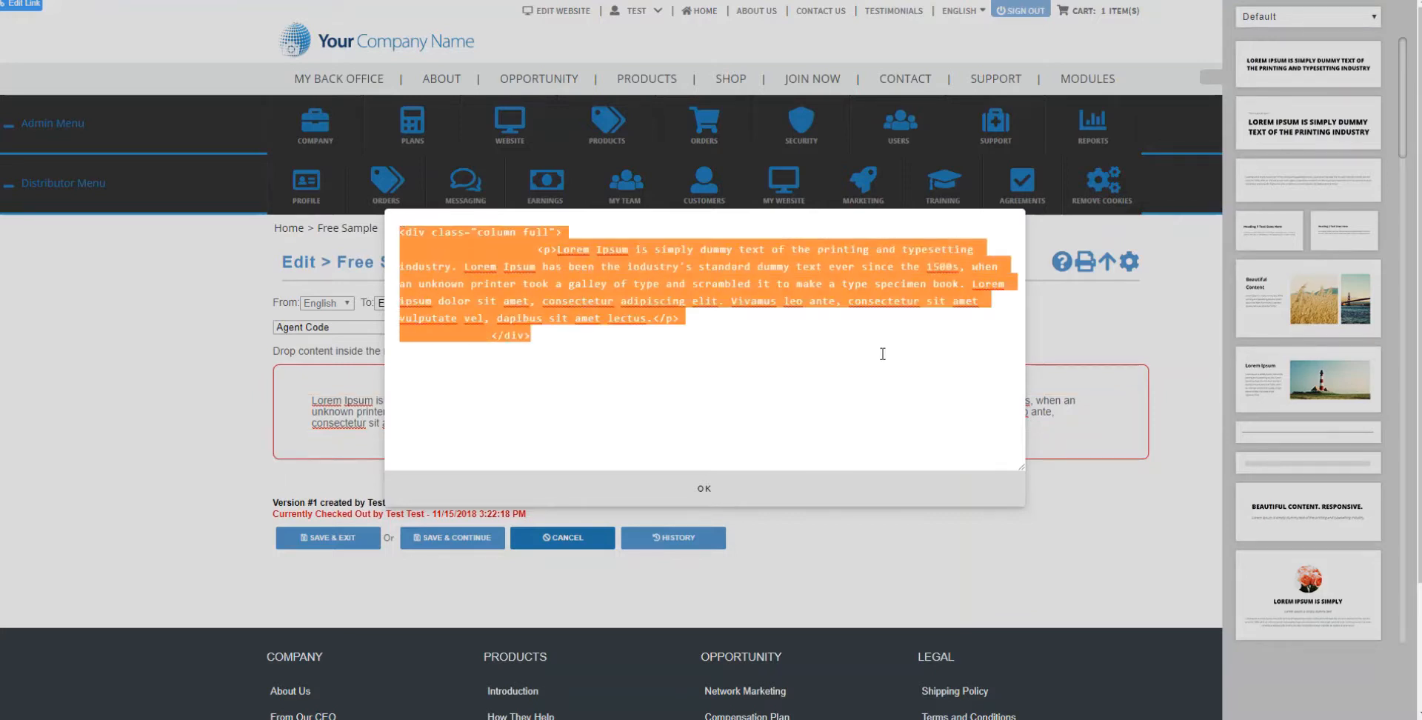
mouse_move(666, 409)
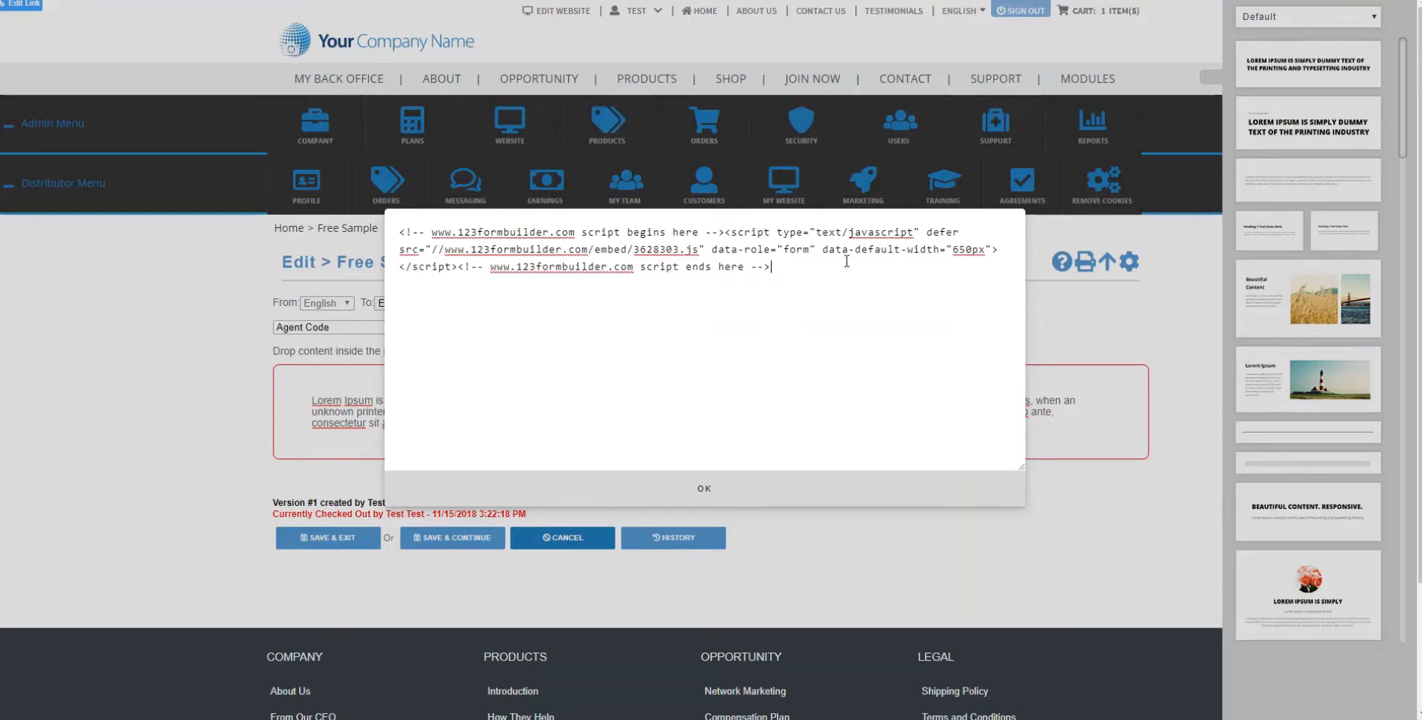
mouse_move(681, 354)
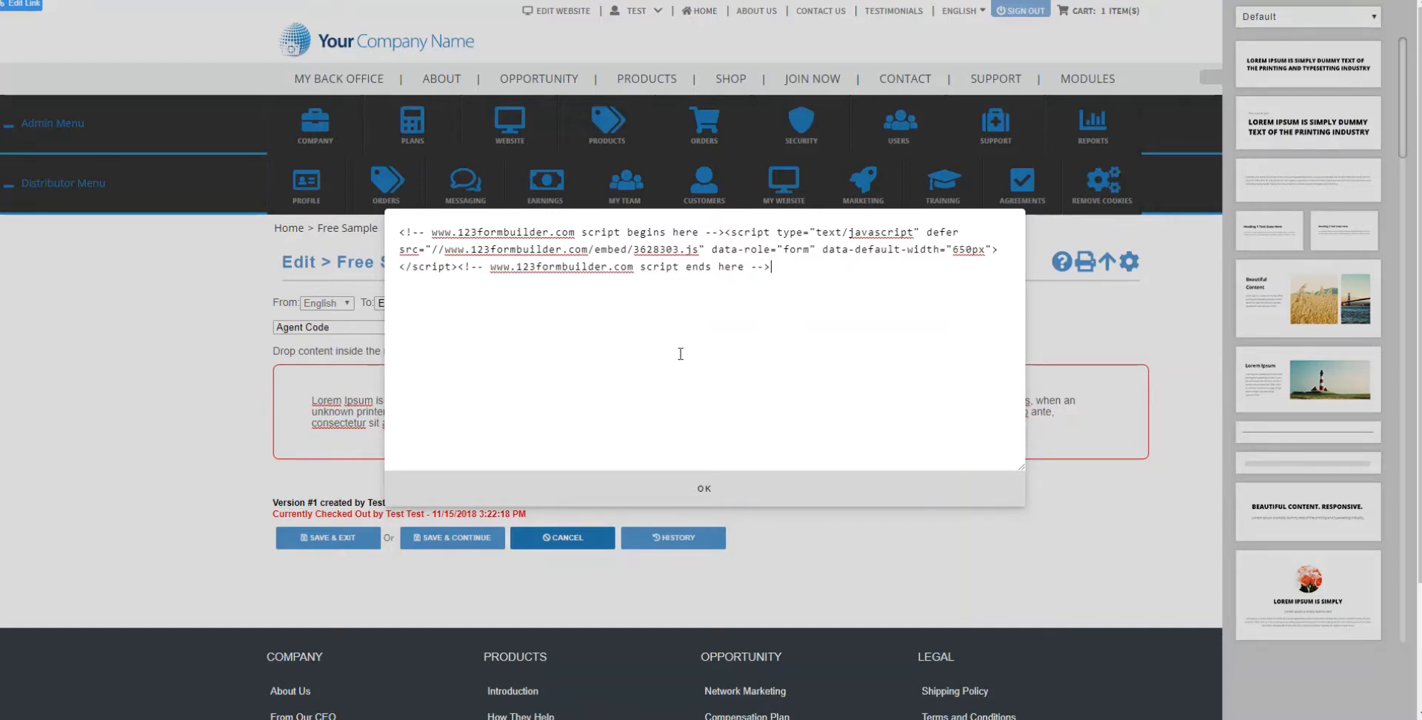
mouse_move(708, 493)
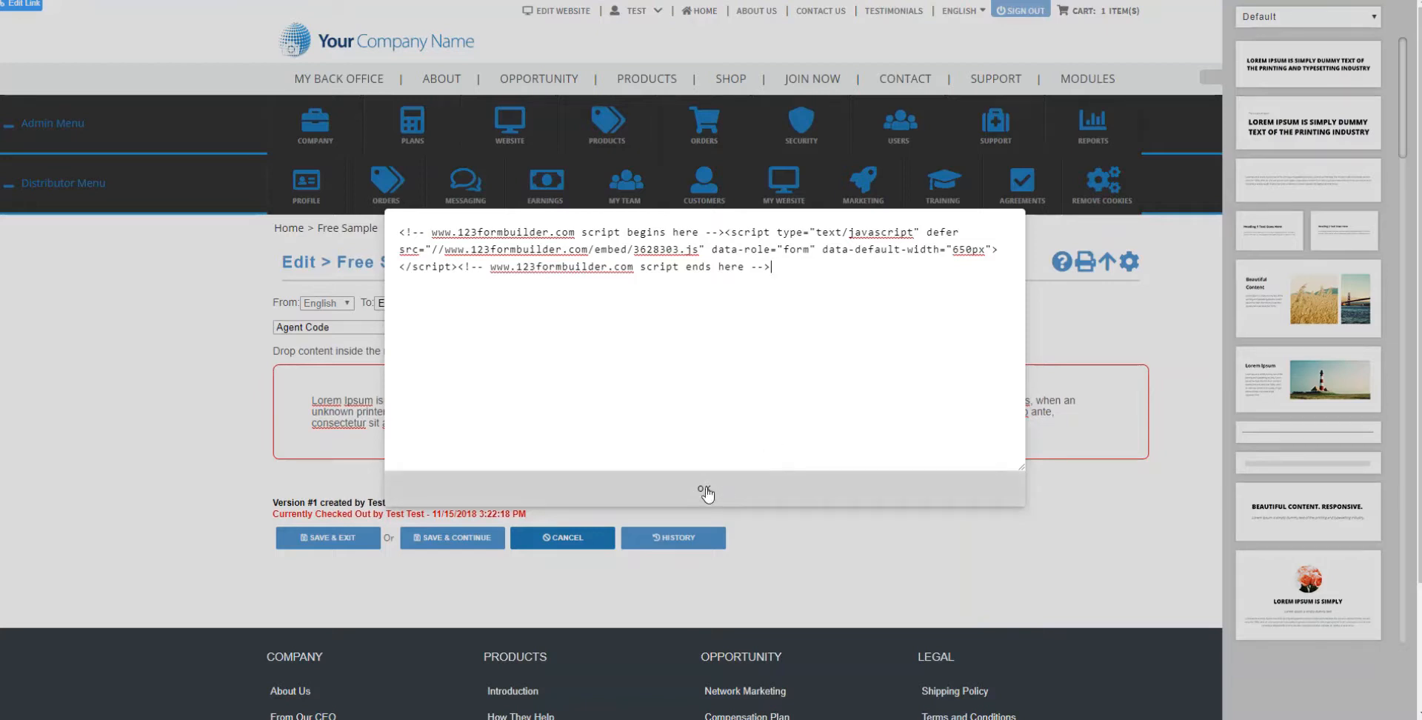
click(705, 492)
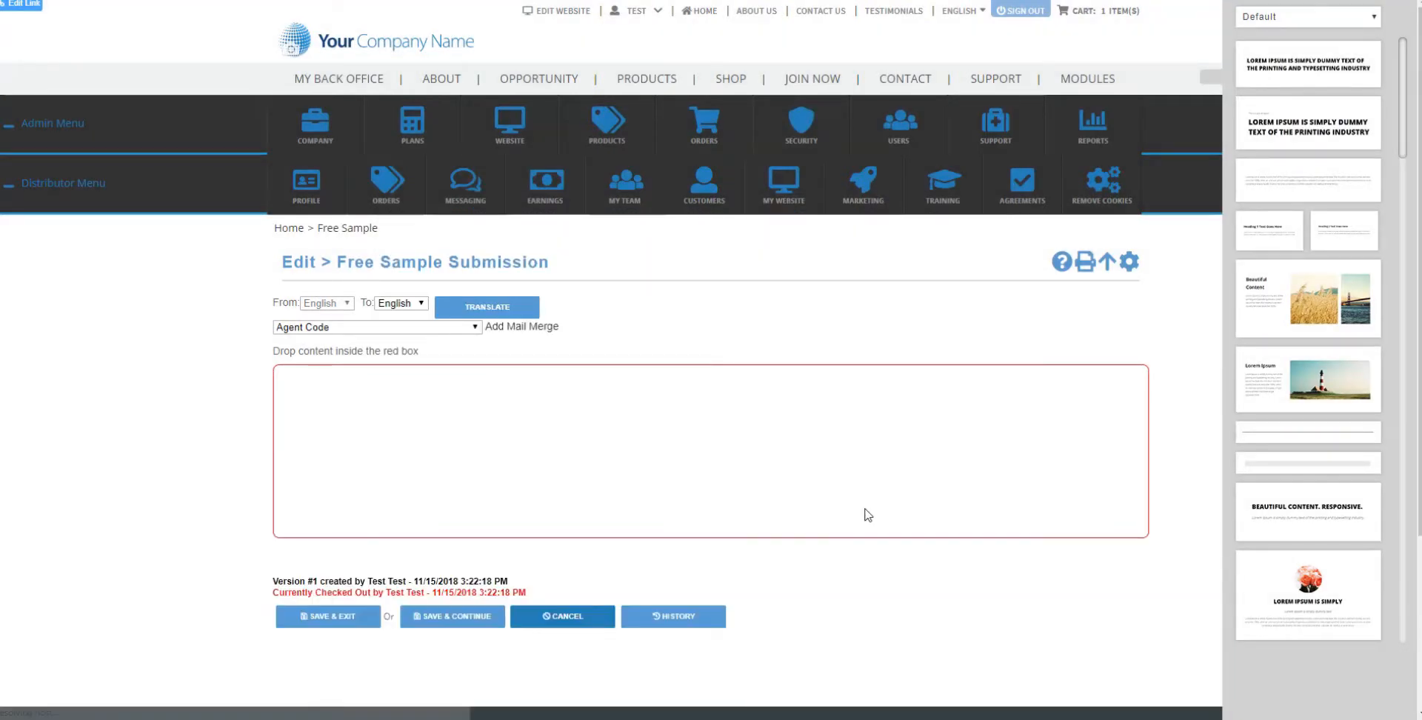
scroll(down, 3)
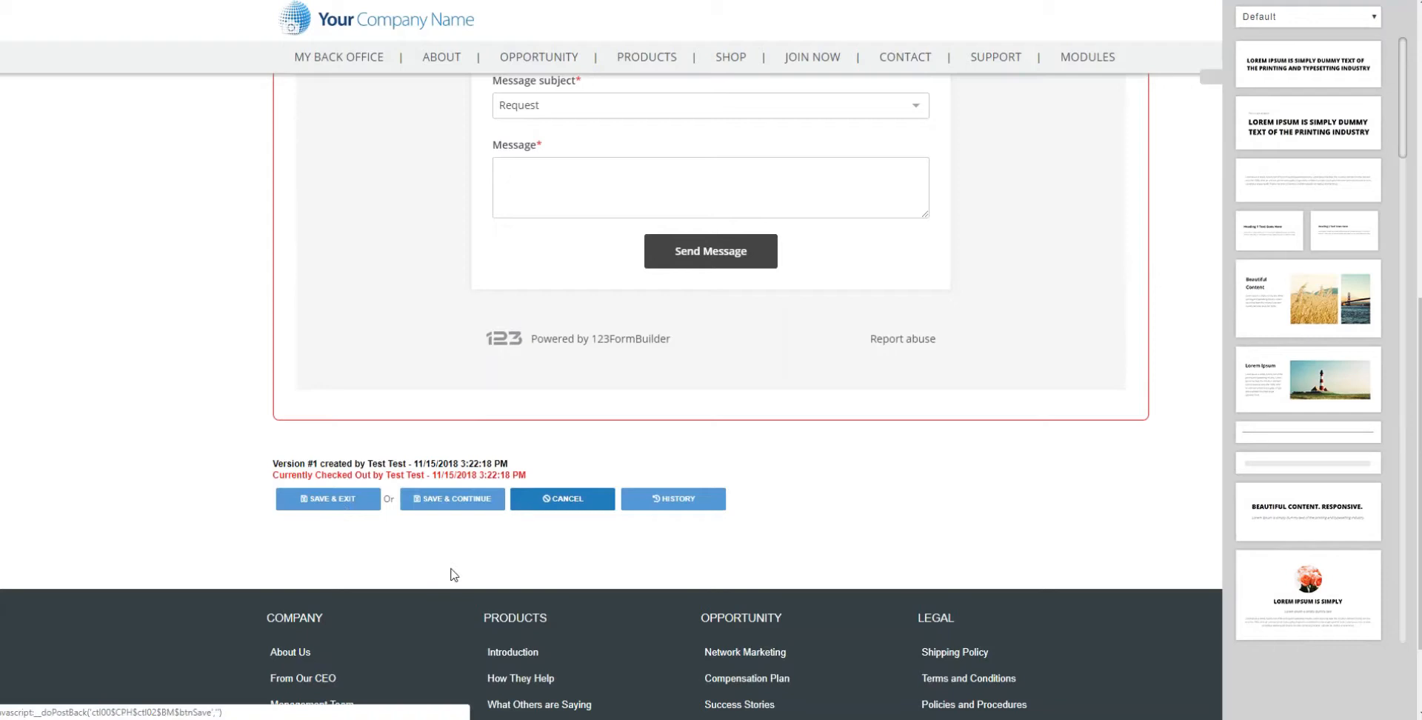
Step: Save and exit, then review the live 123FormBuilder contact form on the published page
click(328, 498)
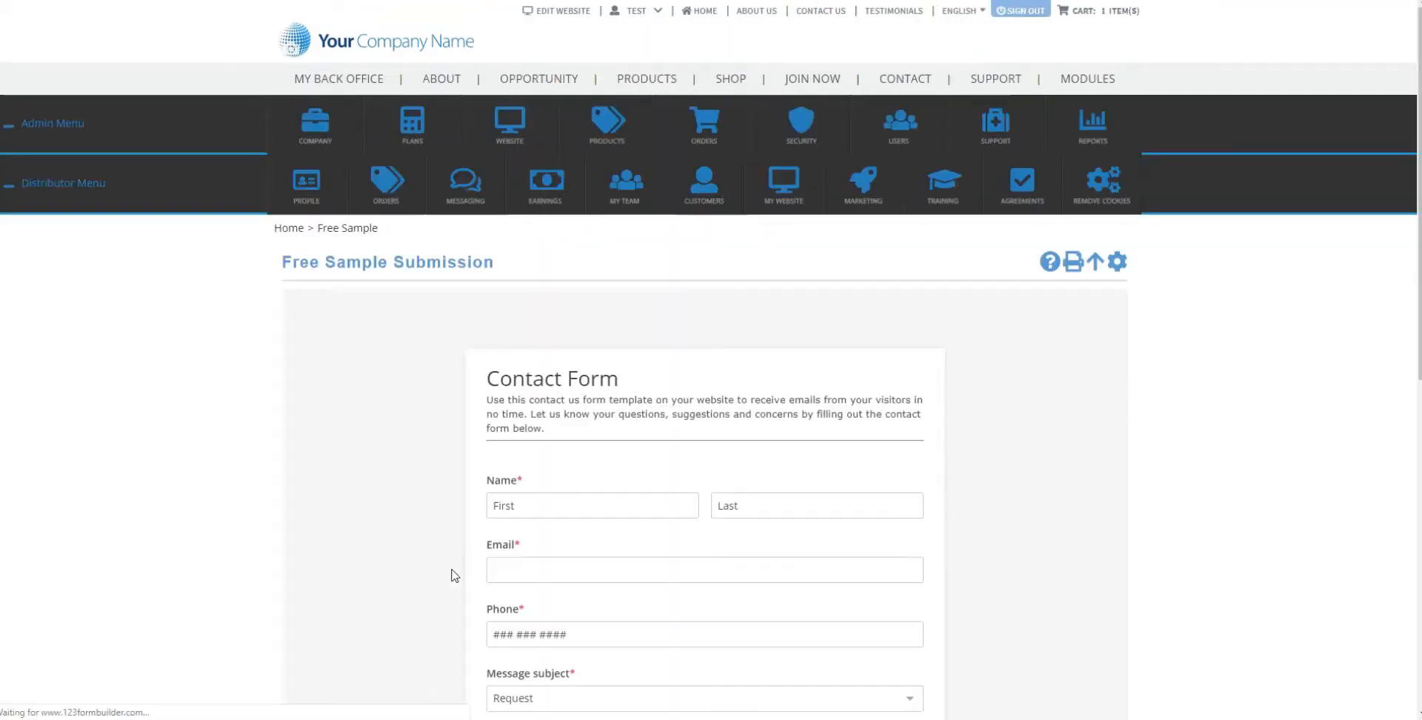
scroll(down, 3)
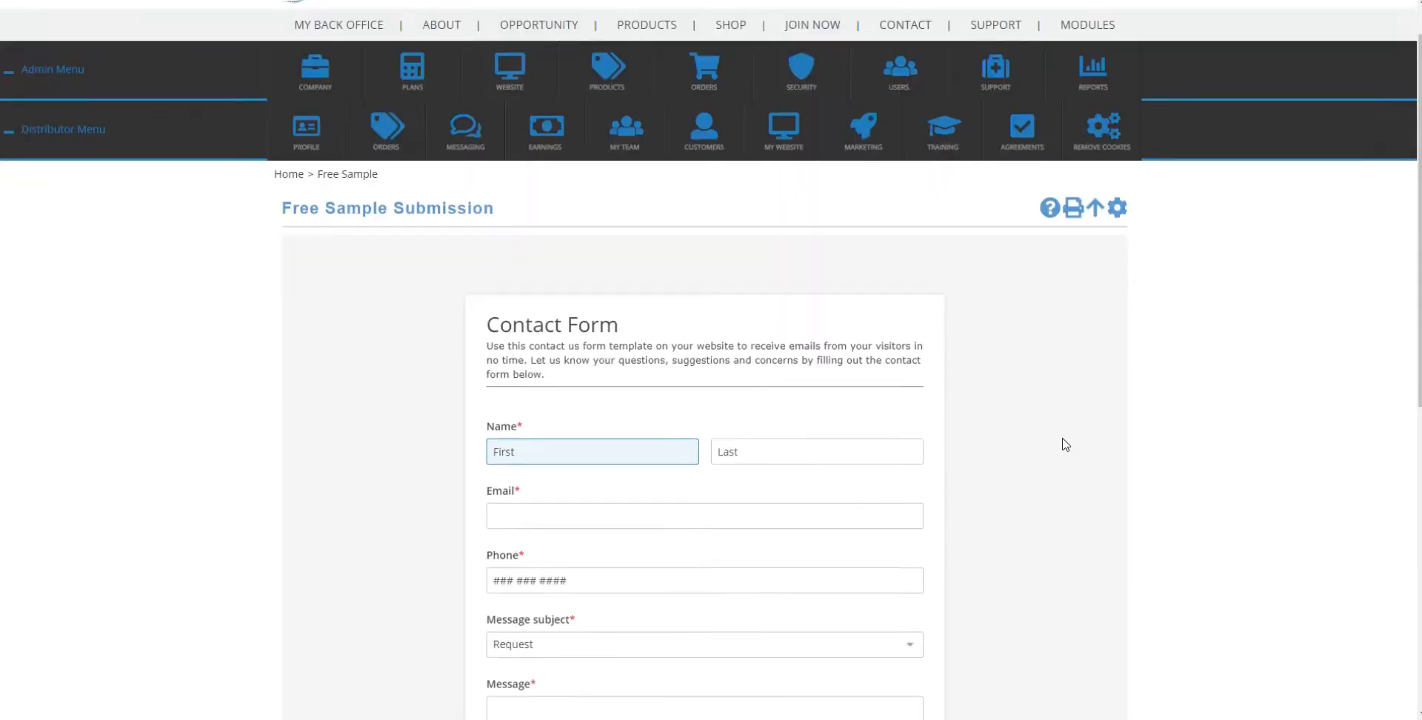
scroll(down, 3)
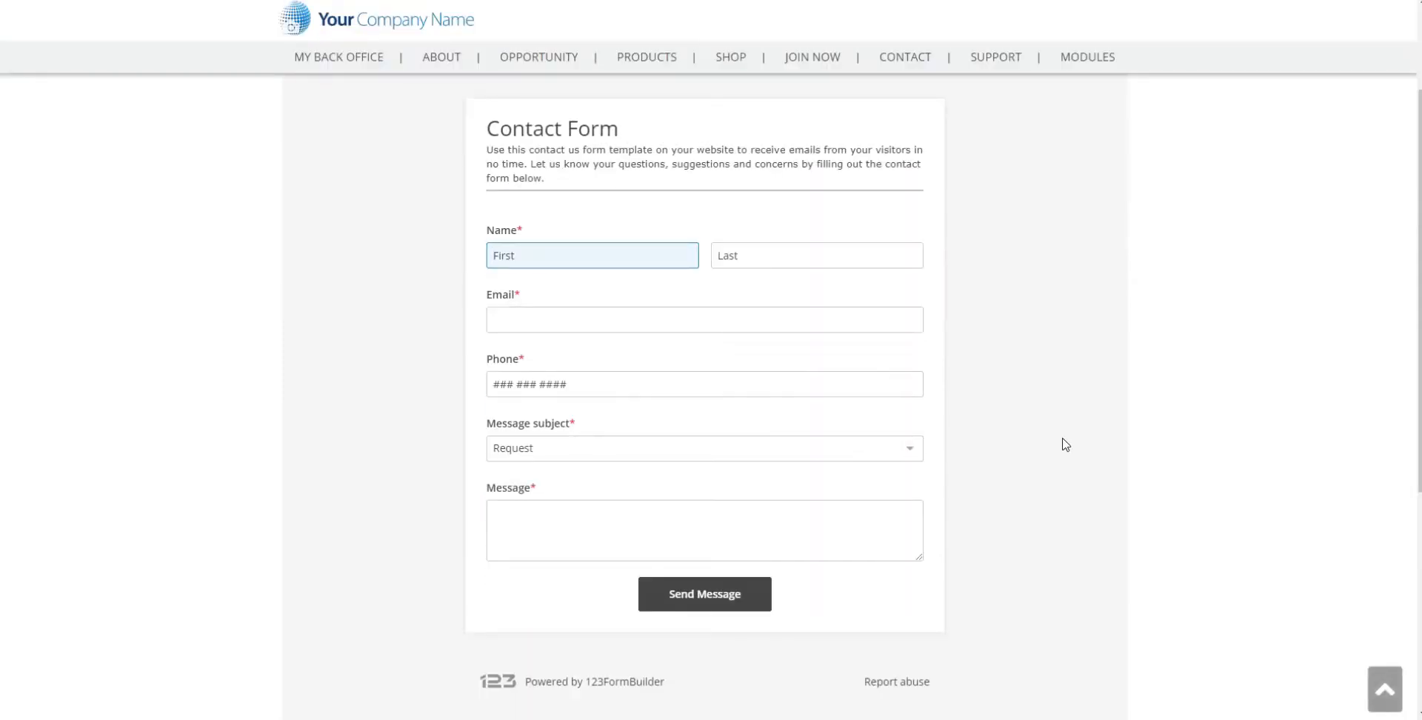